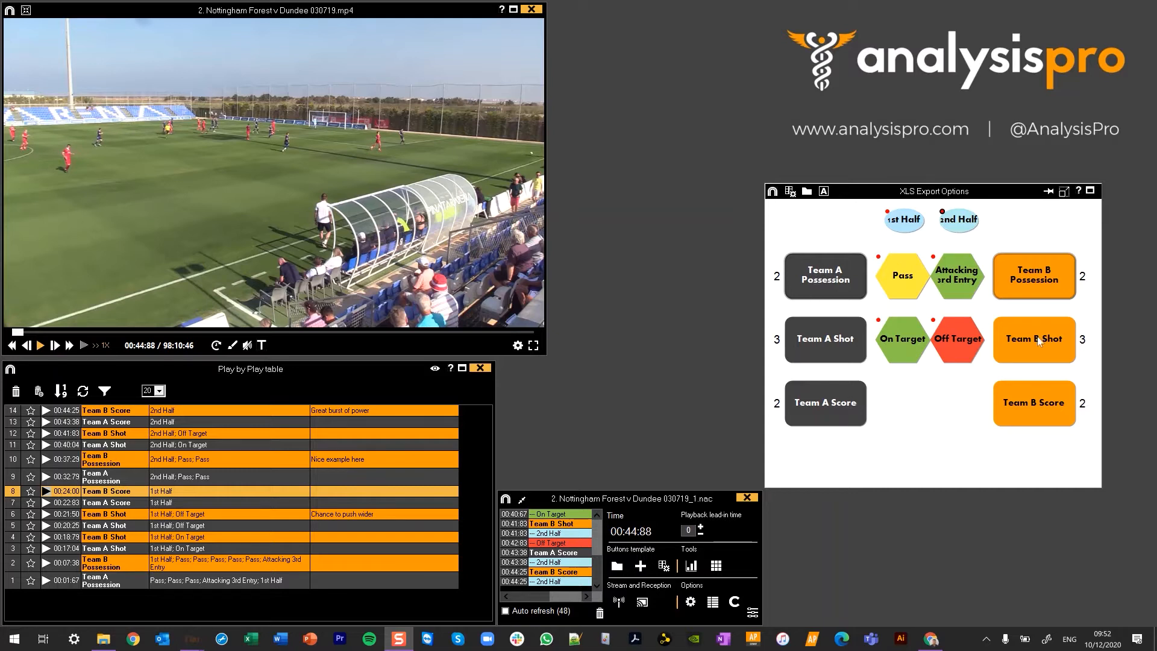
- Resume the match video and tag a Pass on the open Team A possession, adding events to the list
right_click(1034, 340)
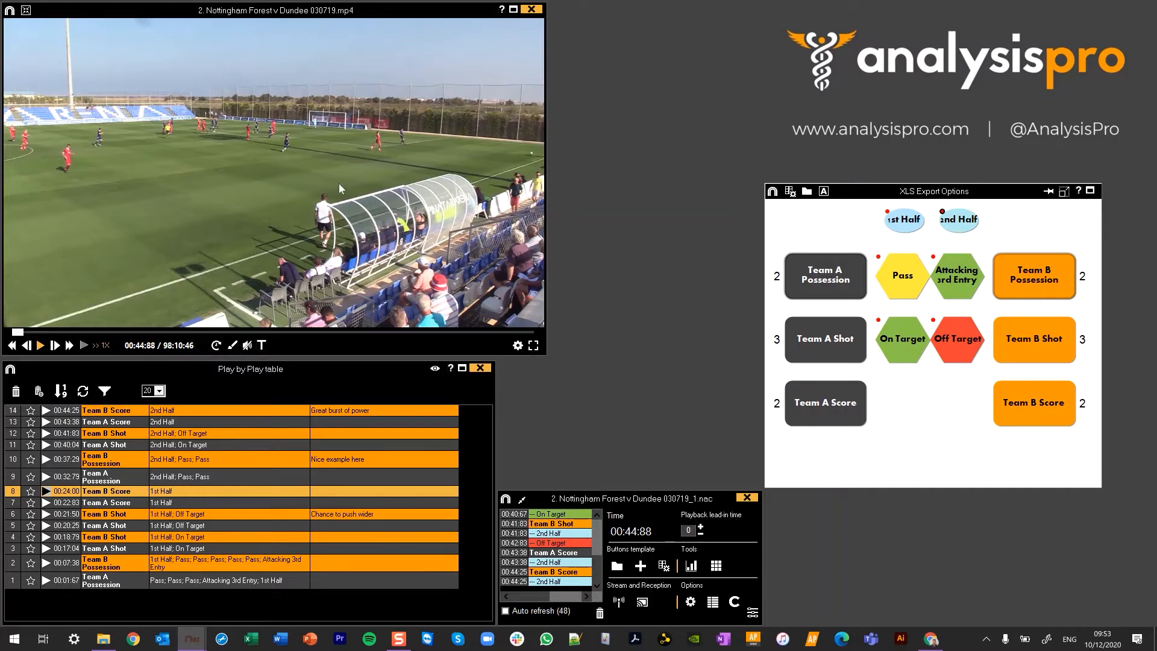
click(825, 276)
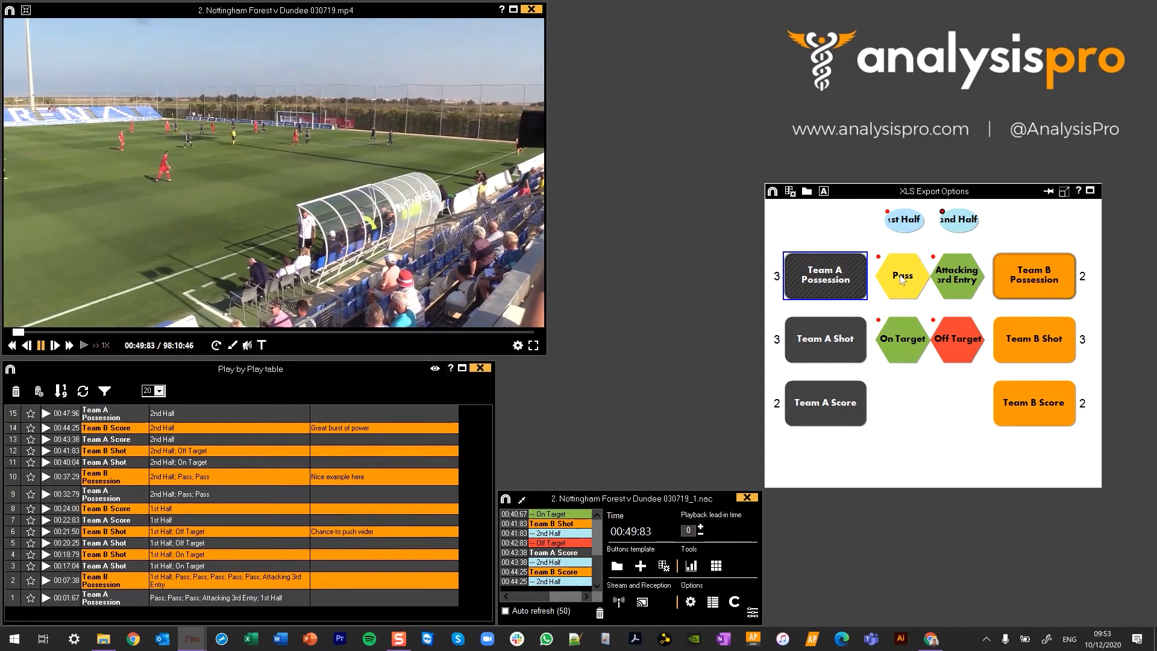
click(903, 276)
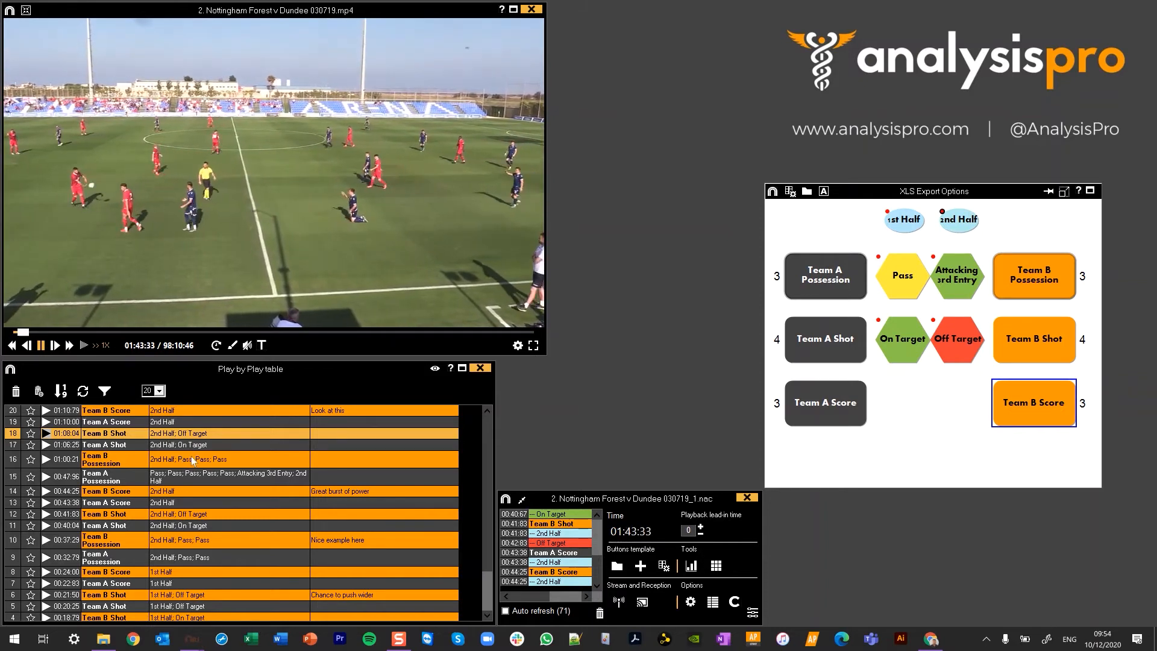
click(690, 602)
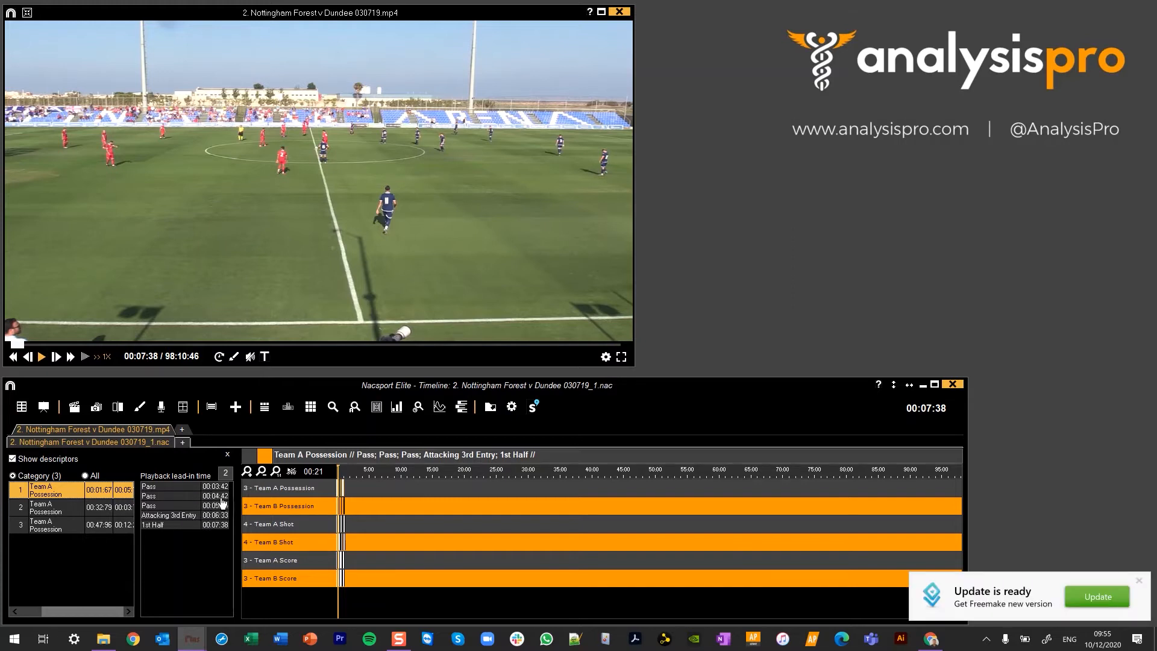
- Select the Pass descriptor at 00:04:42 in the Team A Possession timeline row
click(171, 516)
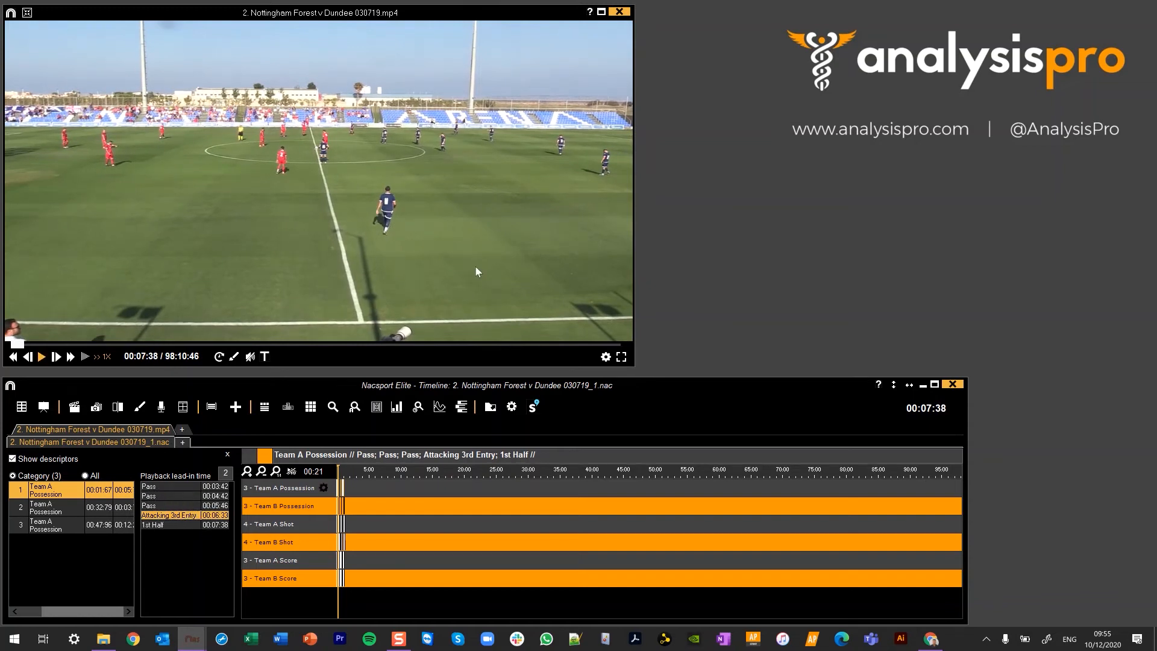
- Export the timeline to MS Excel in XLS format 1 with Export XY values ticked
click(489, 406)
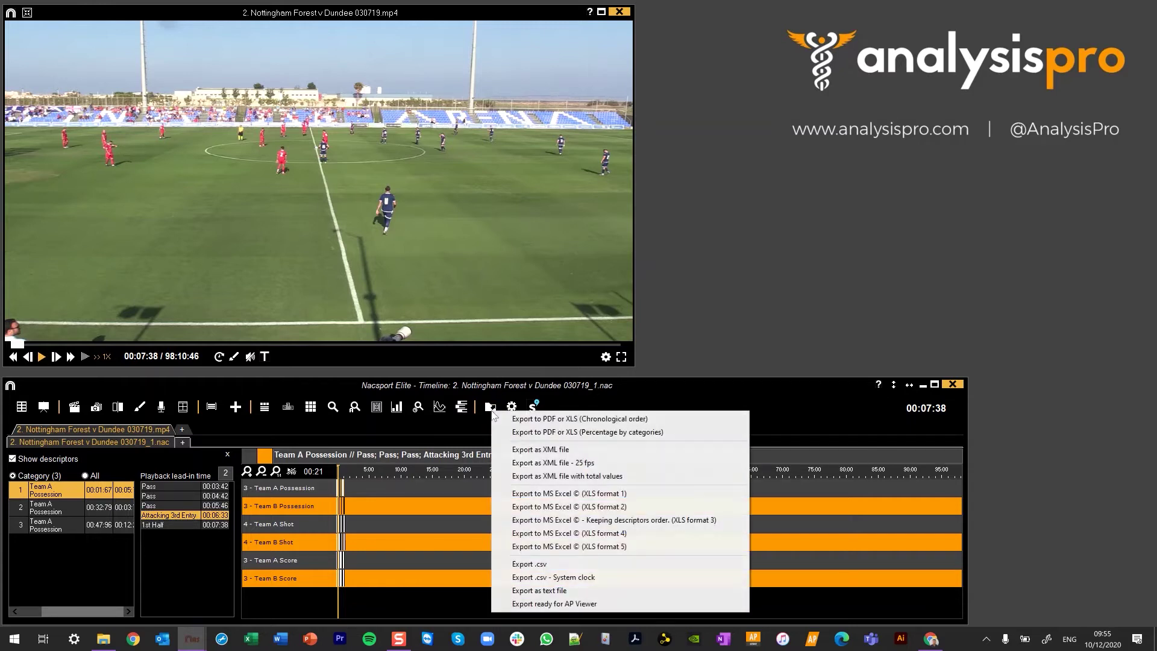
click(569, 493)
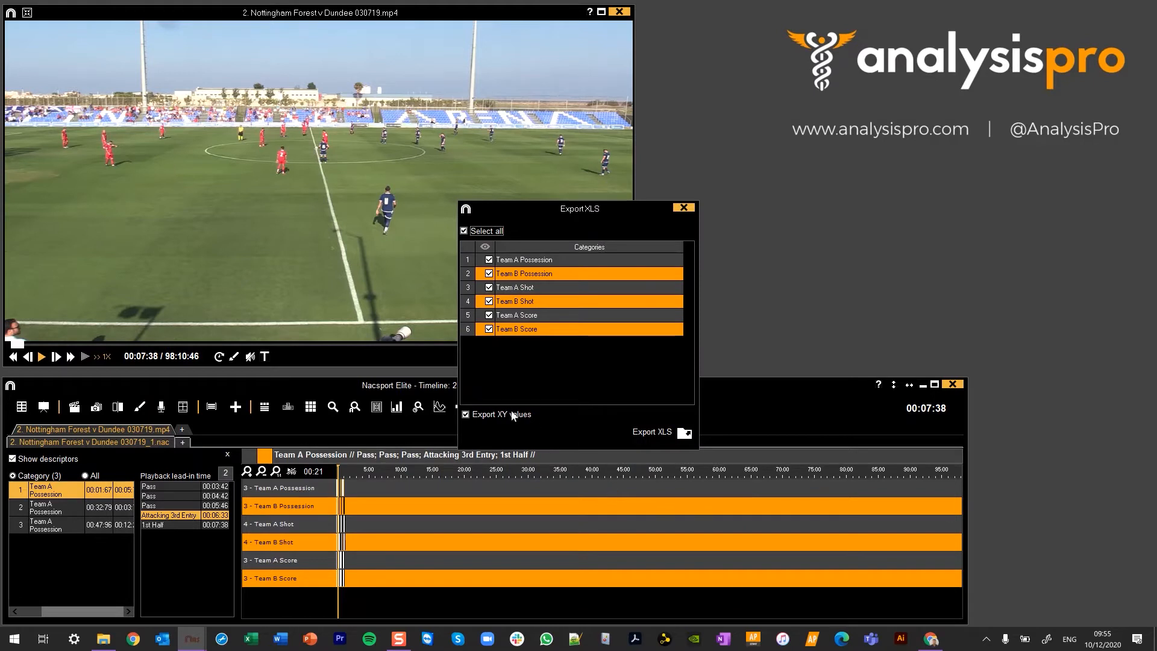
mouse_move(494, 420)
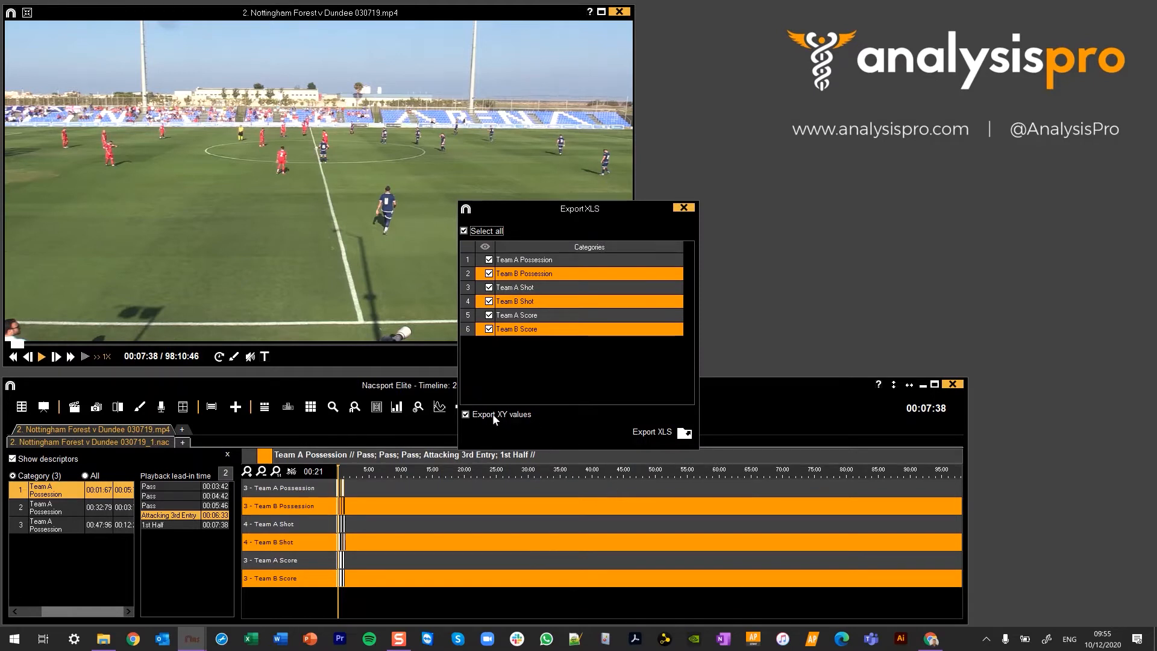
click(683, 432)
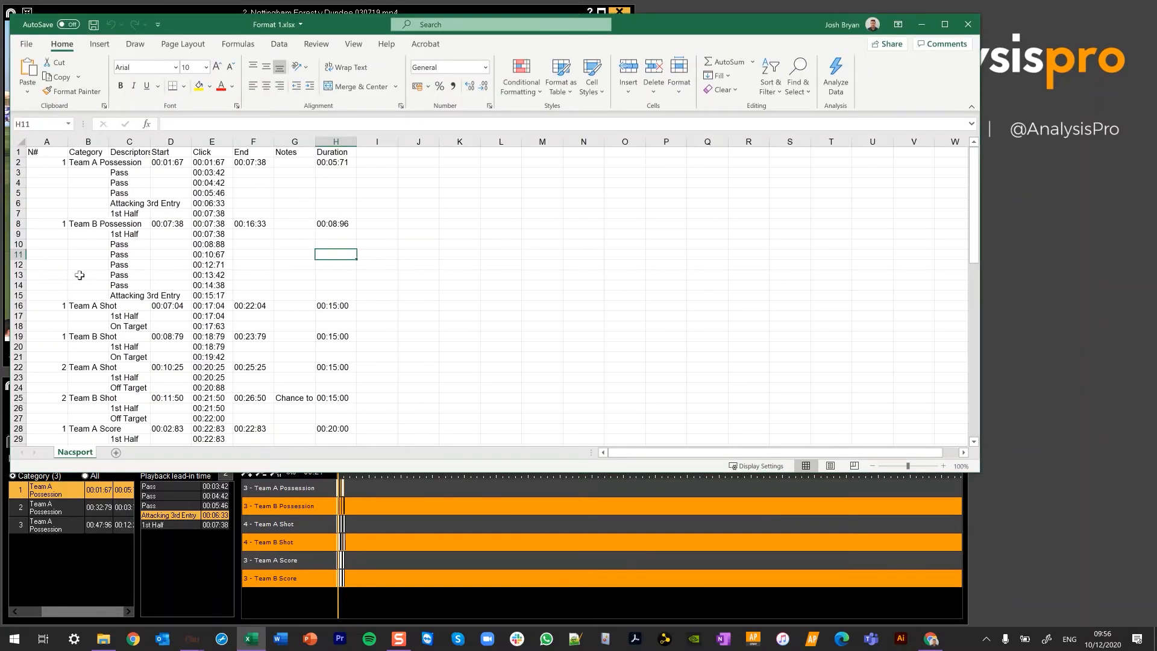
click(85, 161)
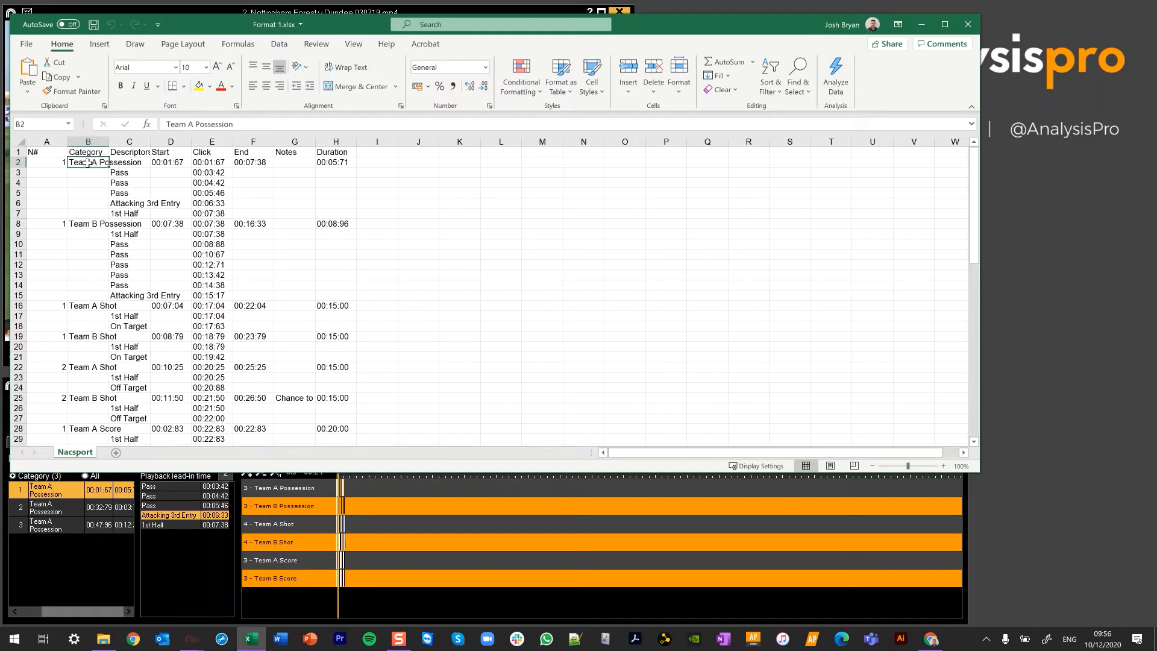
click(209, 162)
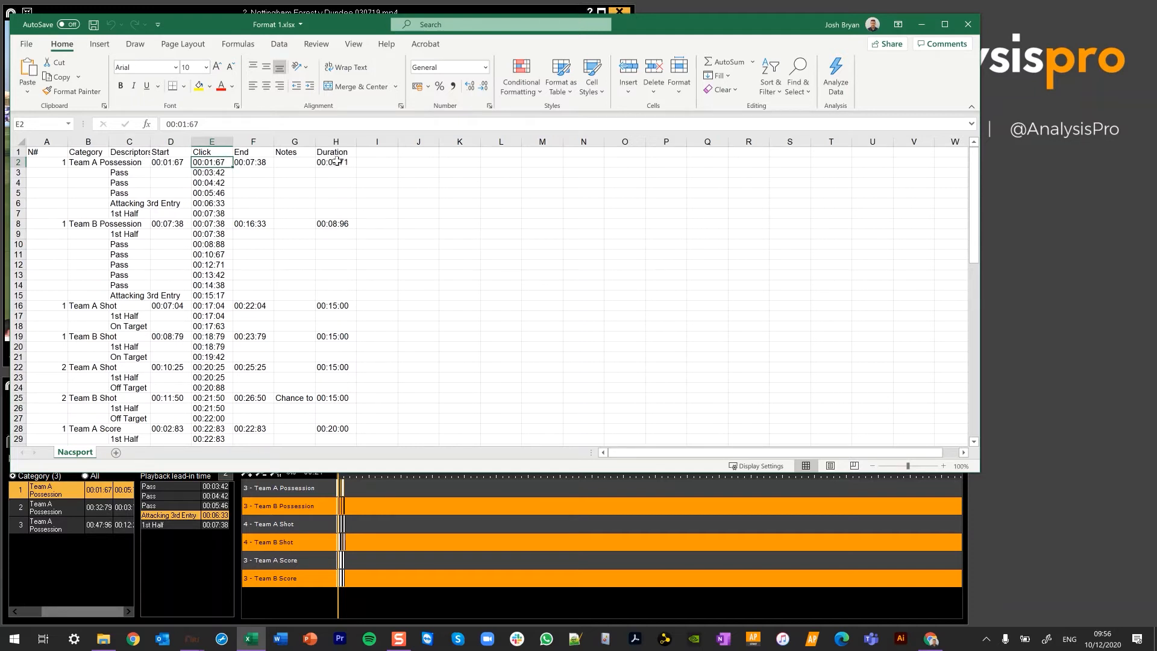
click(336, 162)
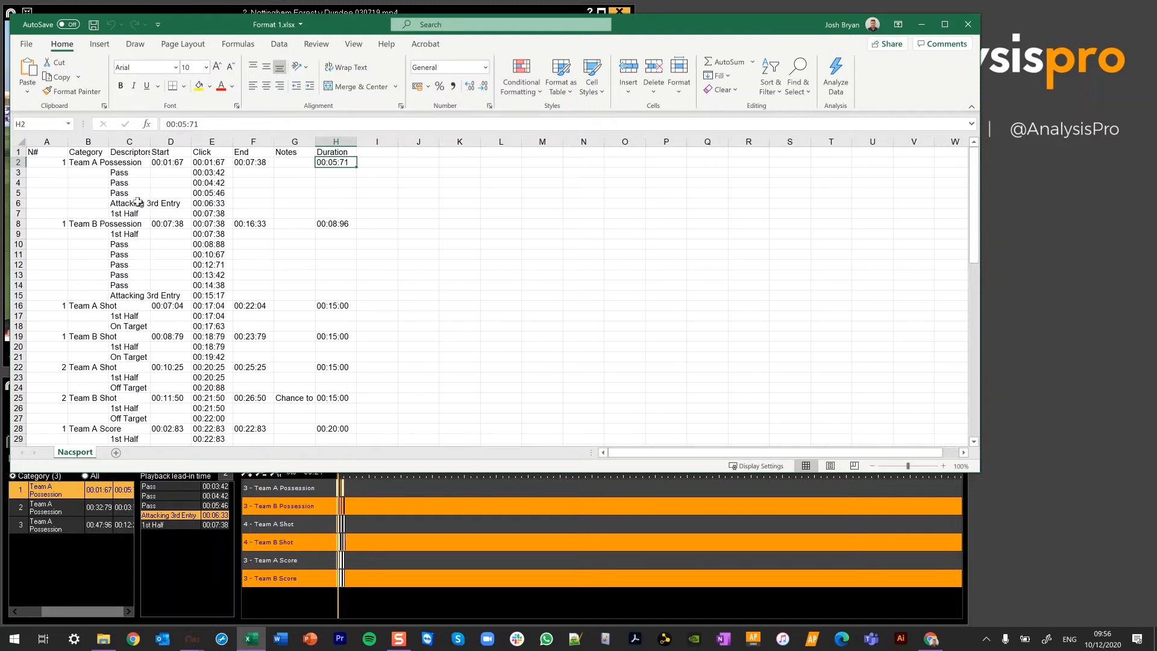
click(211, 162)
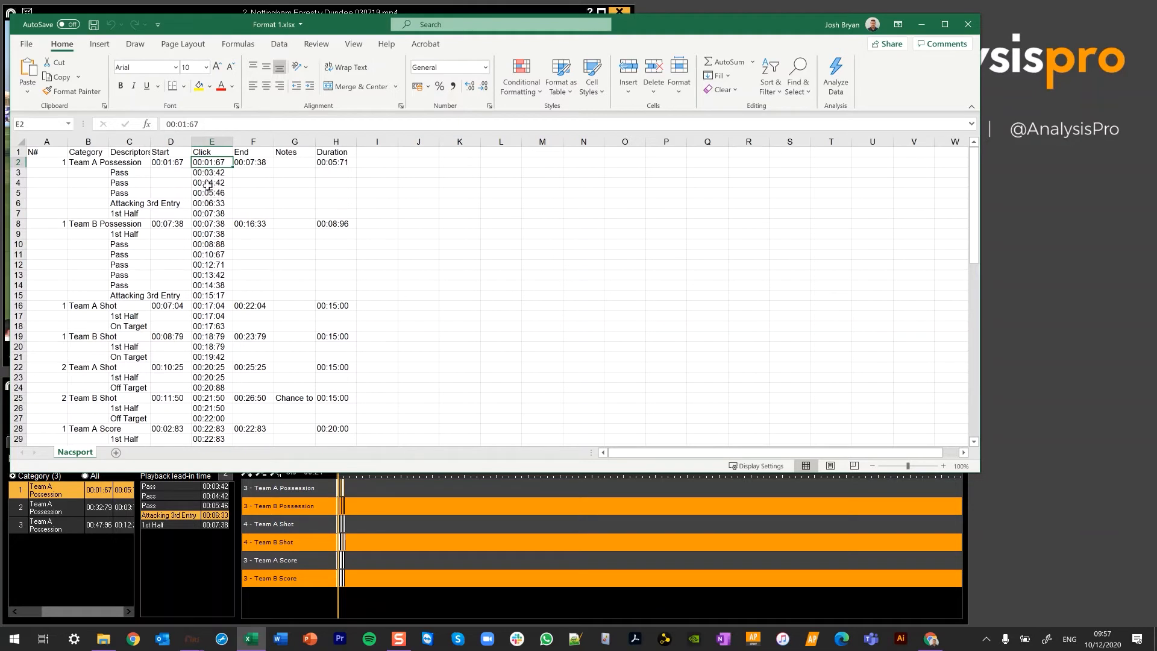
mouse_move(171, 398)
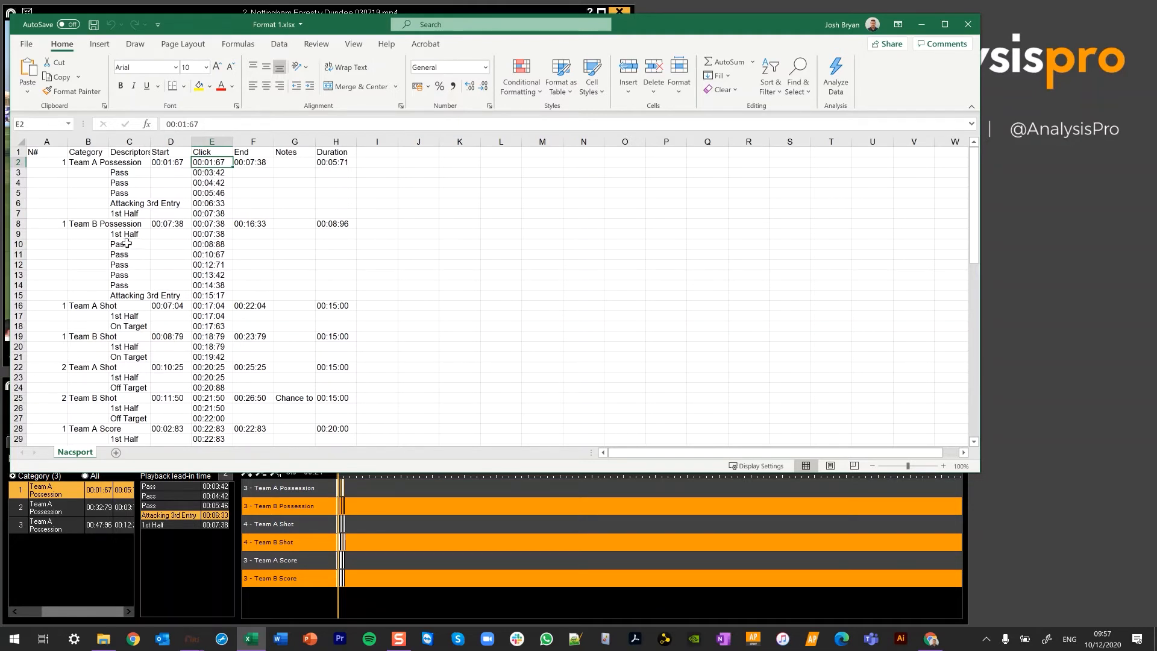
drag(209, 234, 210, 285)
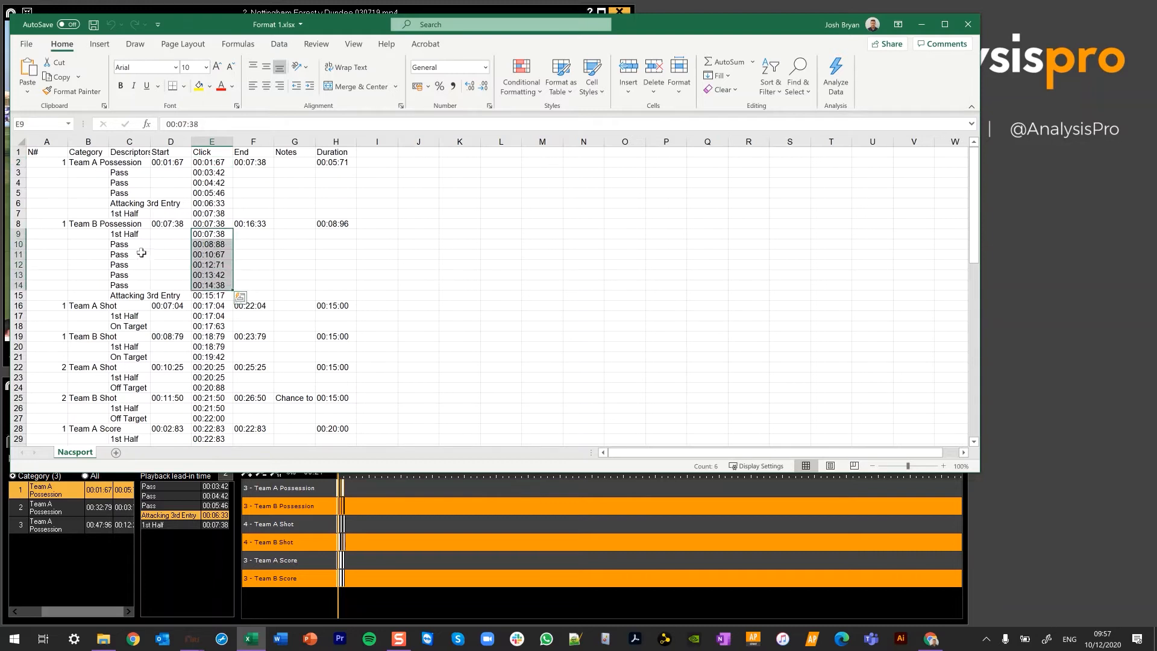
click(129, 254)
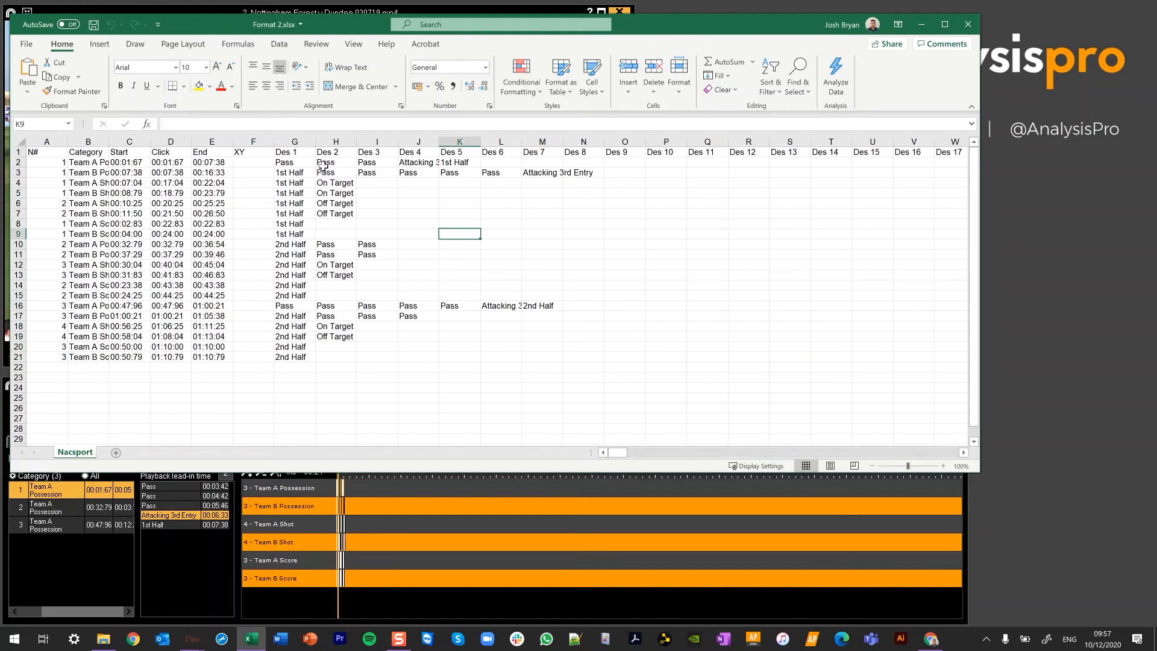
- Select a Pass cell in the Des 2 column to review the format 2 layout
click(415, 172)
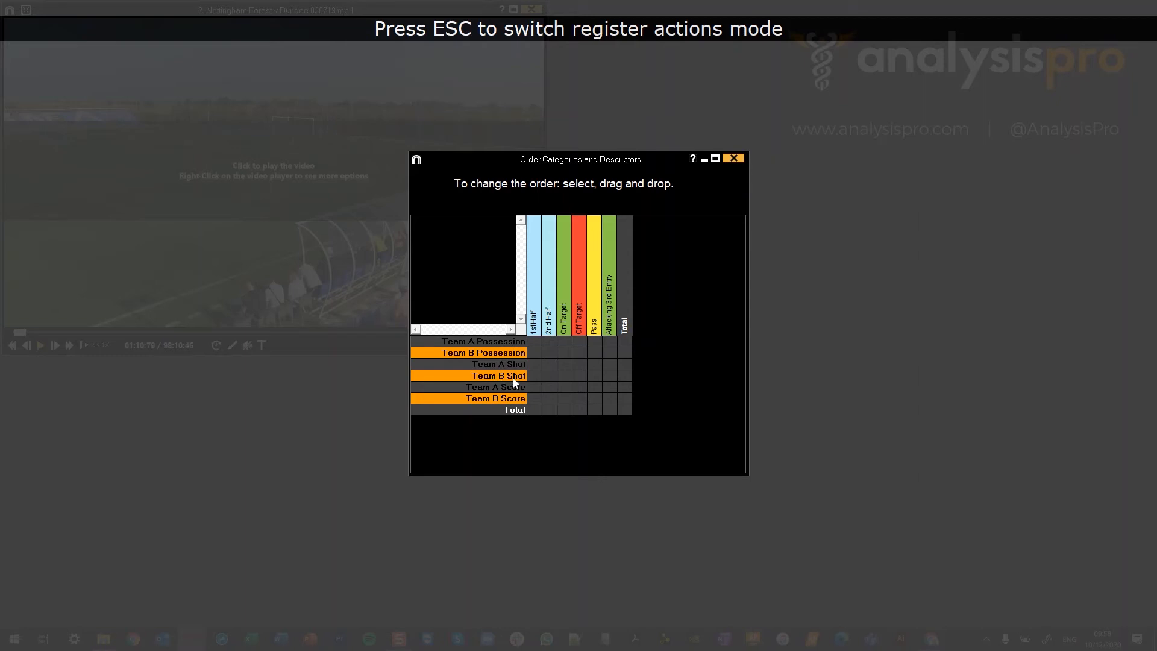
mouse_move(575, 303)
text(Forma)
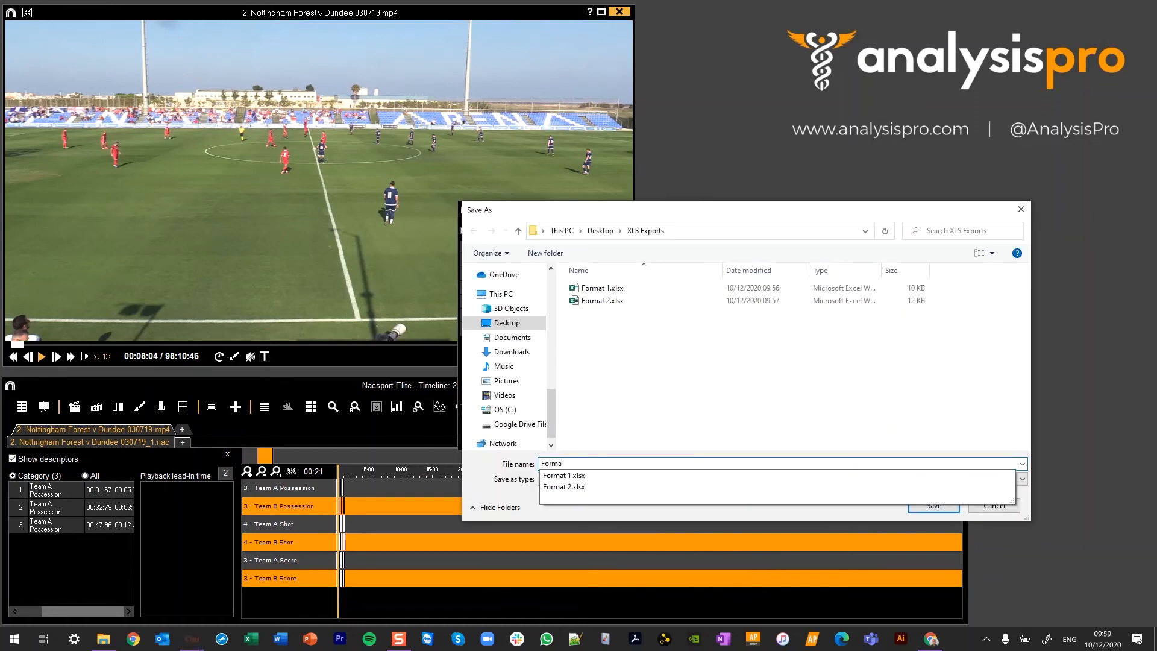
- Save the XLS format 3 export as Format 3 in the XLS Exports folder
click(933, 505)
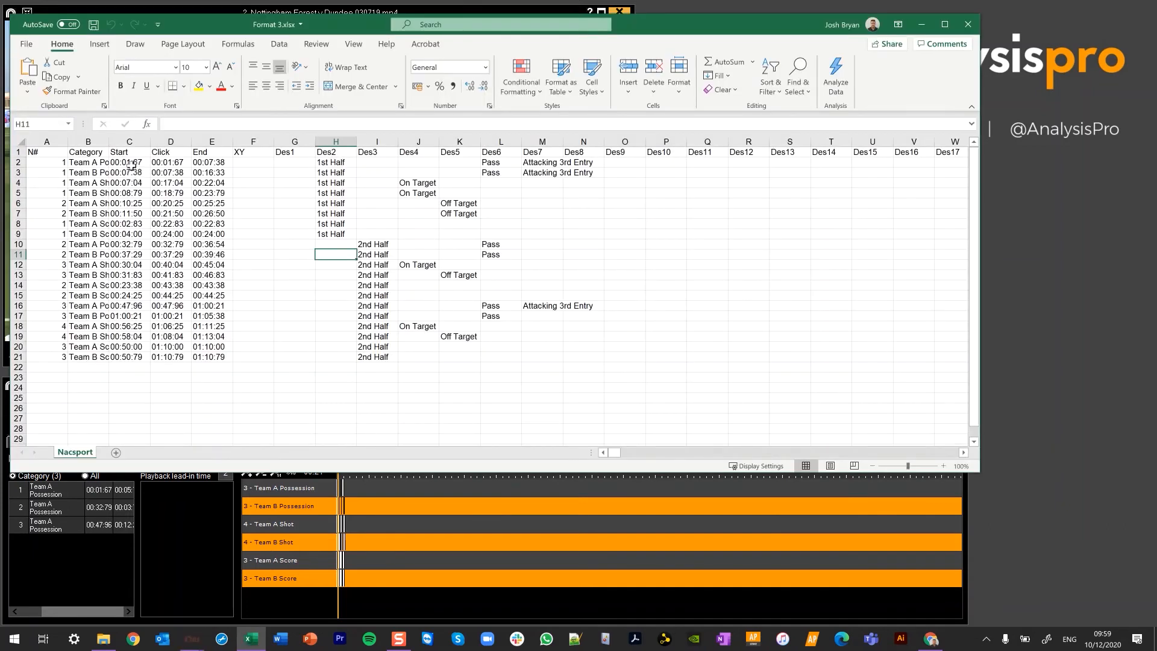
- Inspect the Des1, Des7, Des8 and Pass cells, then close the Format 3 workbook
click(295, 255)
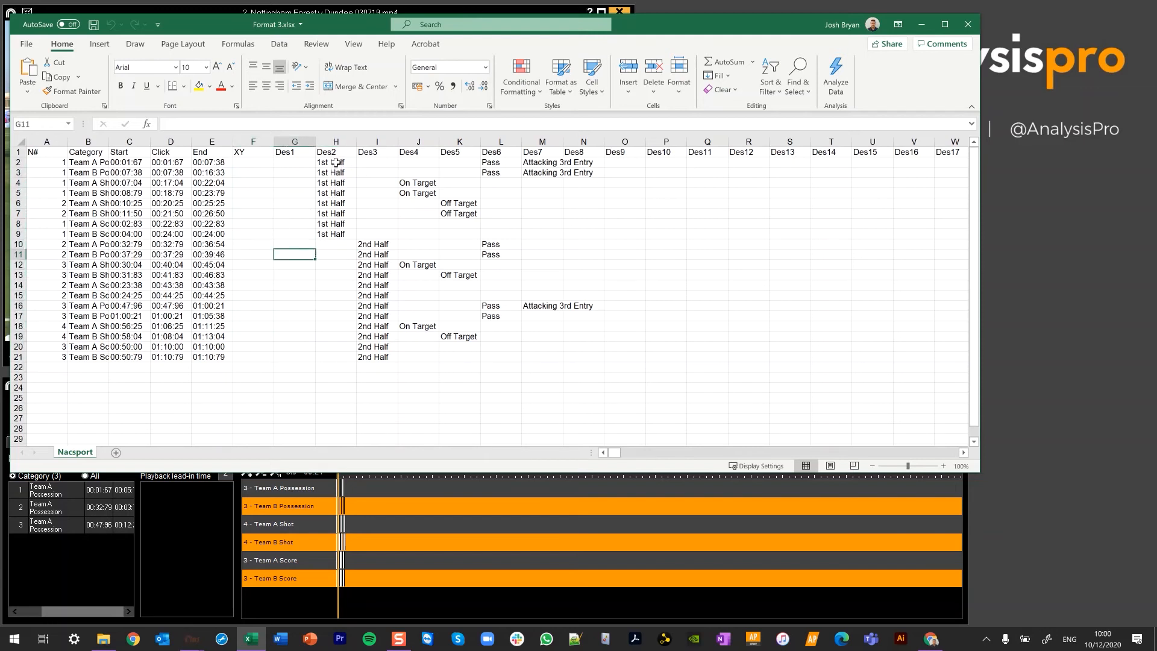
click(336, 141)
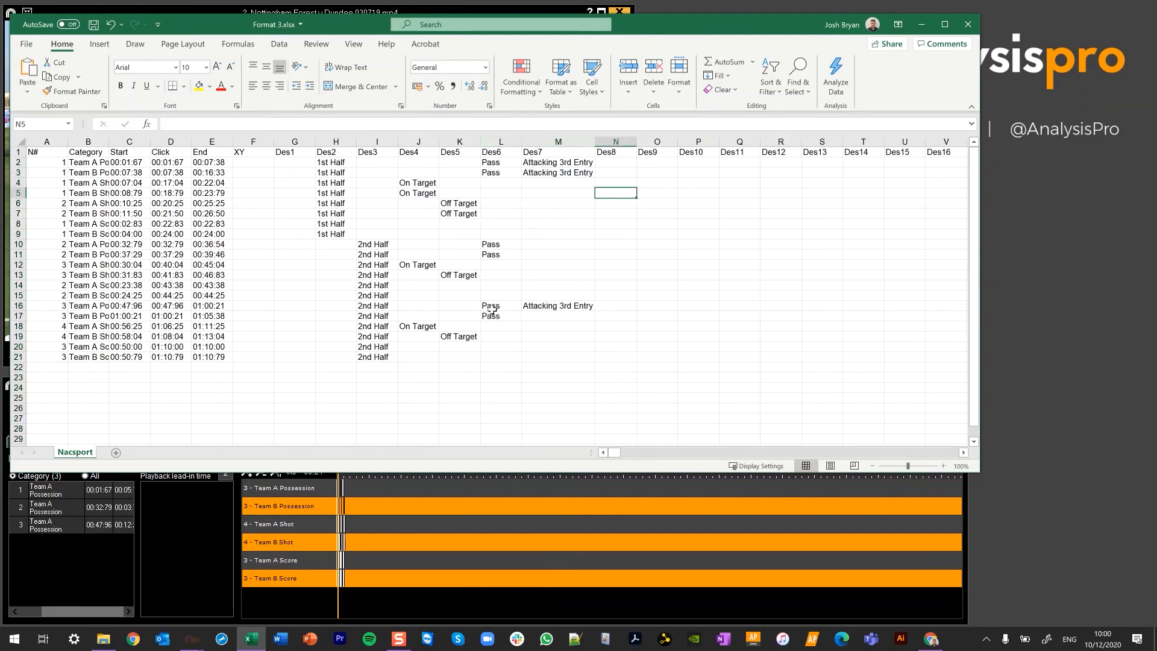
click(559, 192)
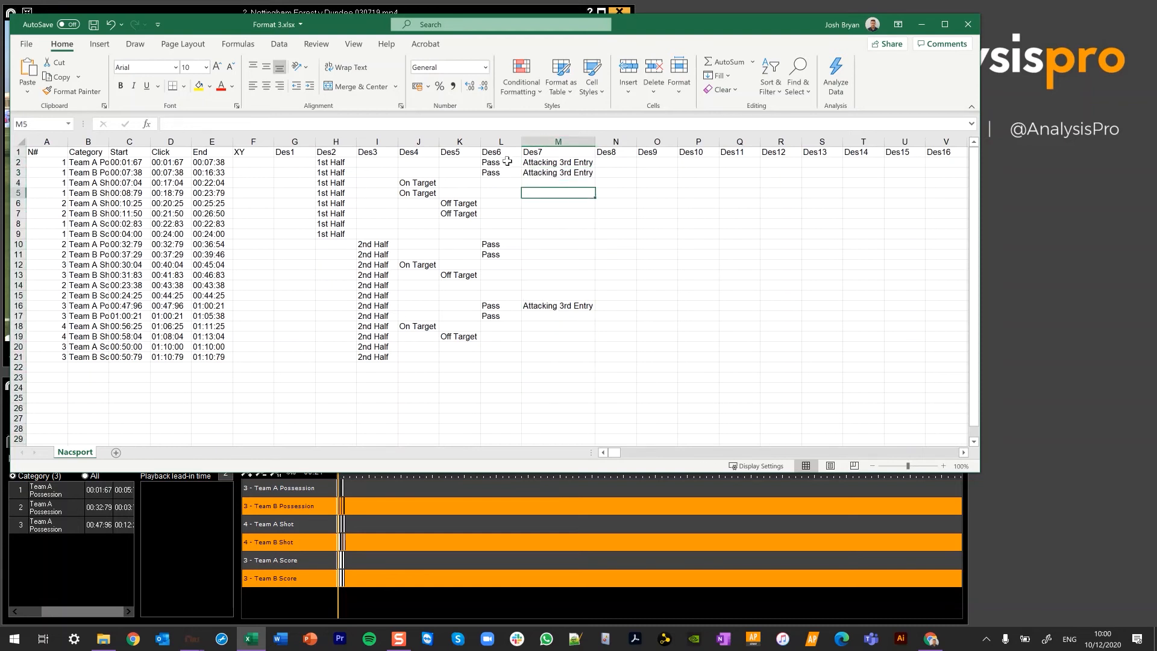
click(493, 161)
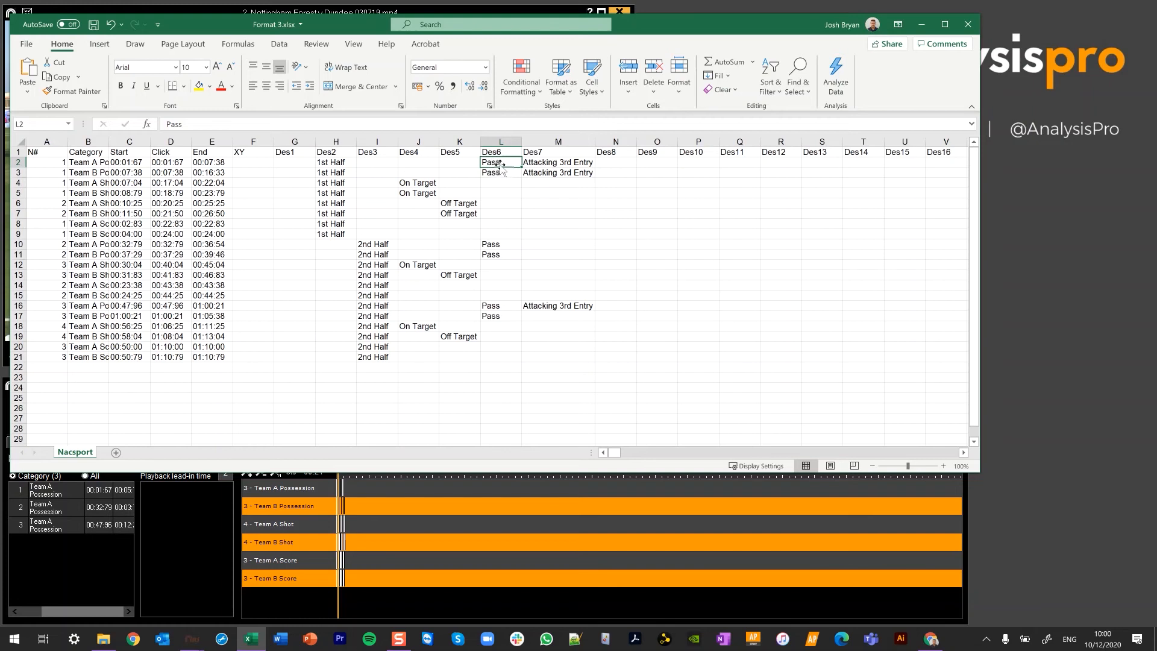
mouse_move(424, 402)
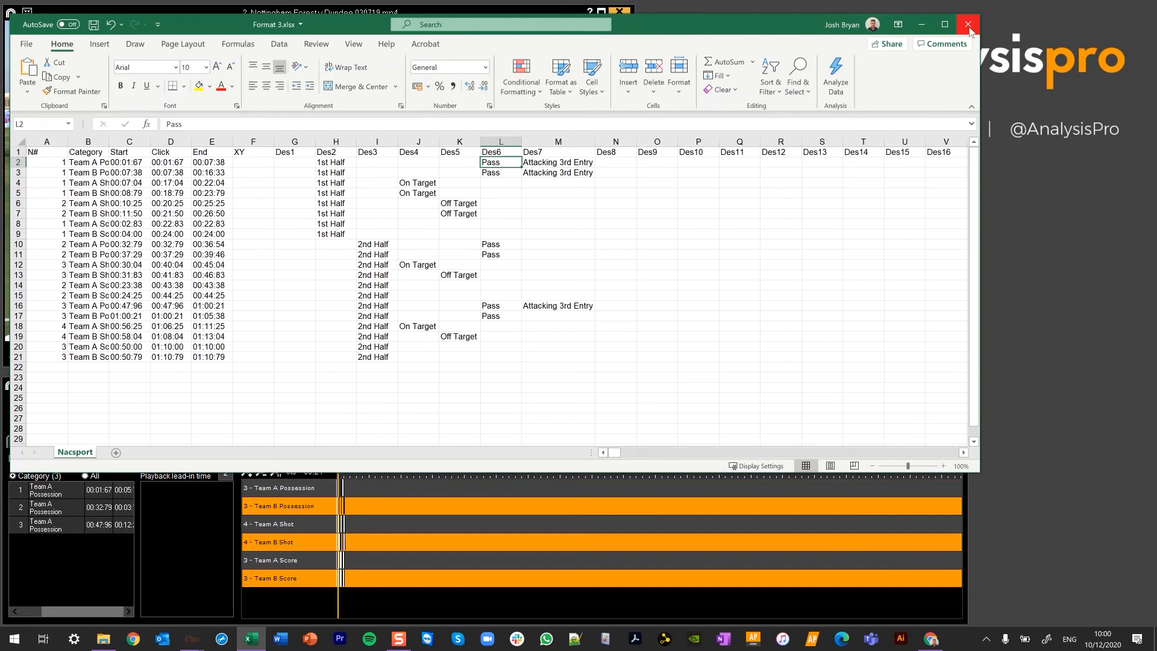
click(966, 24)
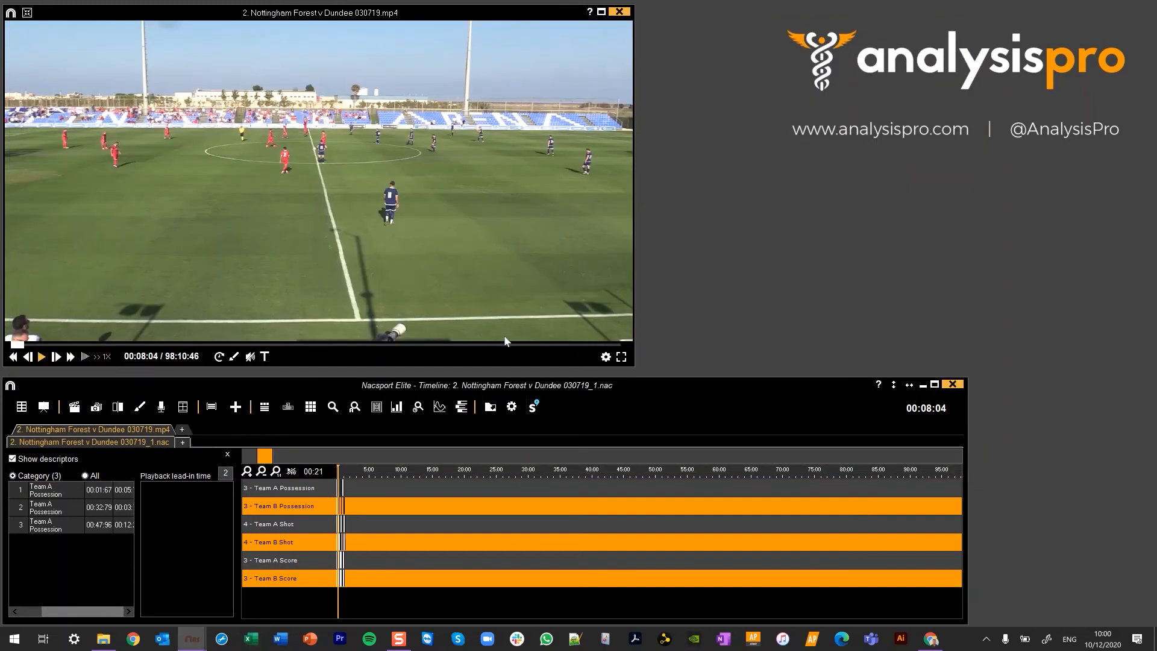
- Start exporting the timeline to MS Excel in XLS format 4
click(461, 406)
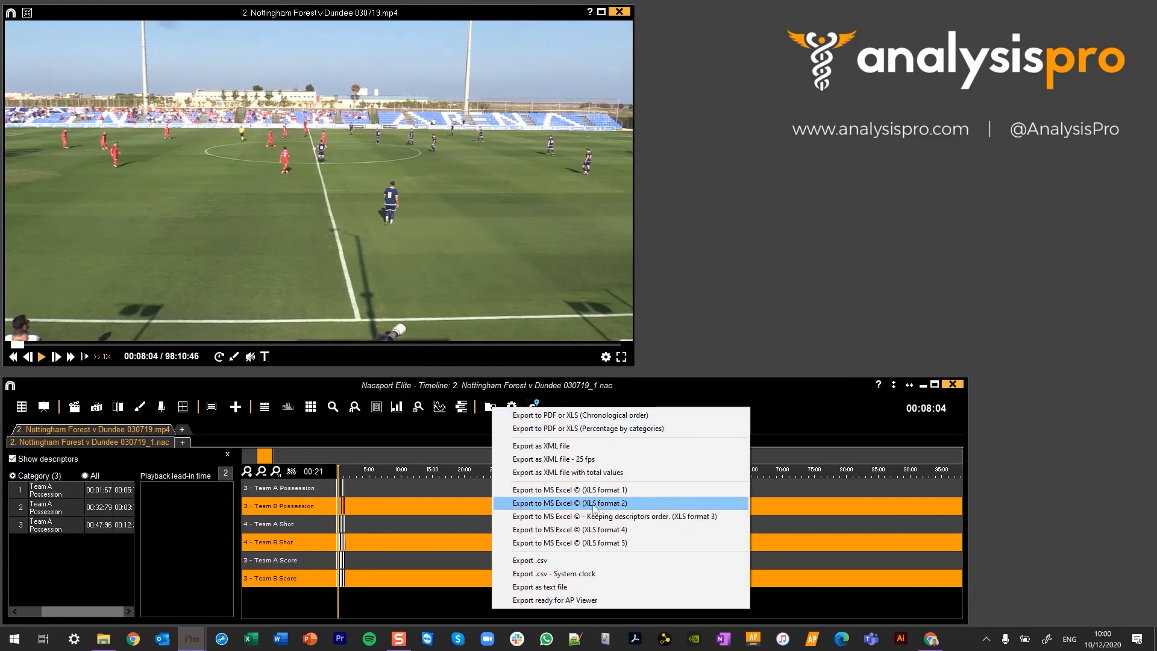
click(570, 503)
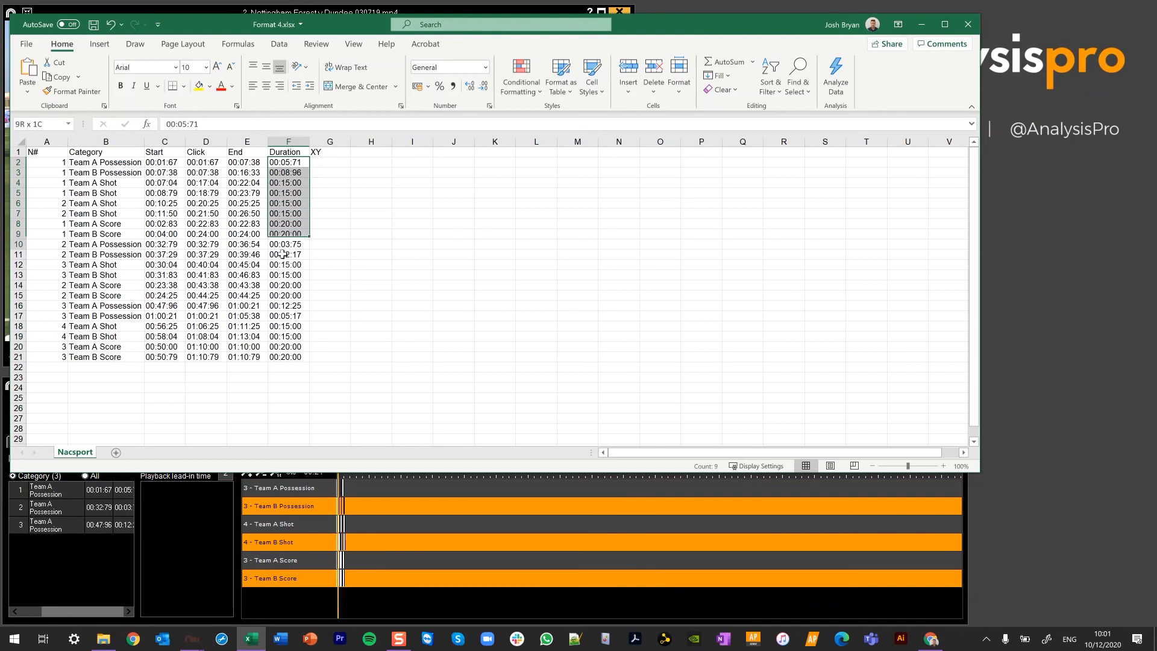
- Select Duration cells in the Format 4 sheet and sort the table by Category
click(288, 162)
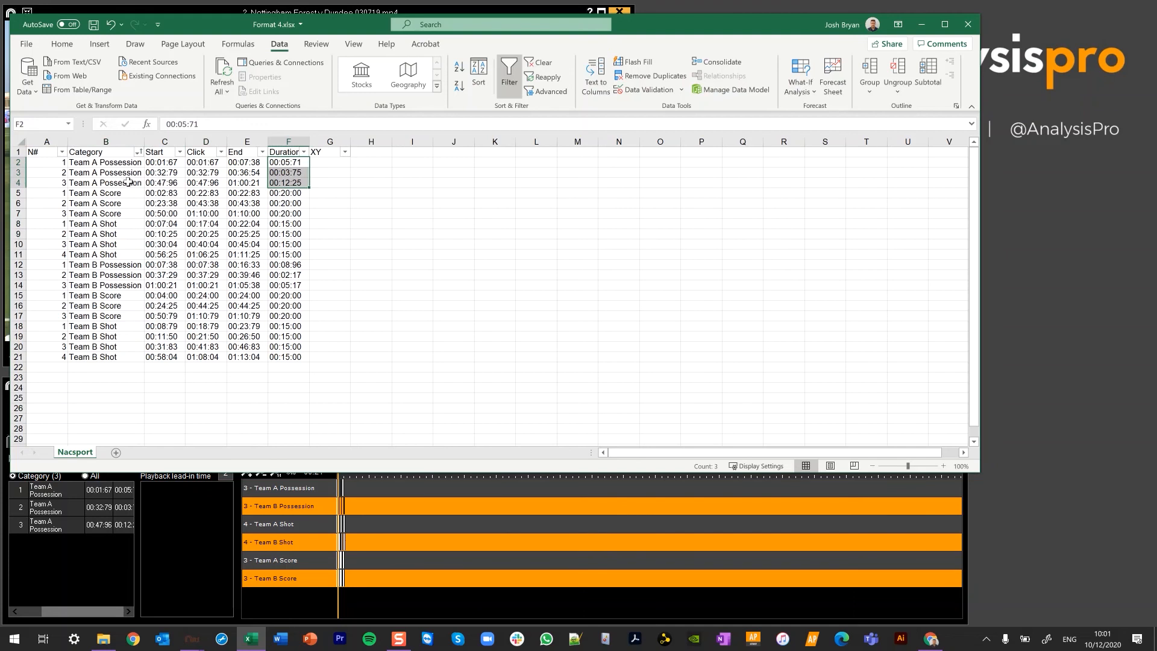
click(412, 212)
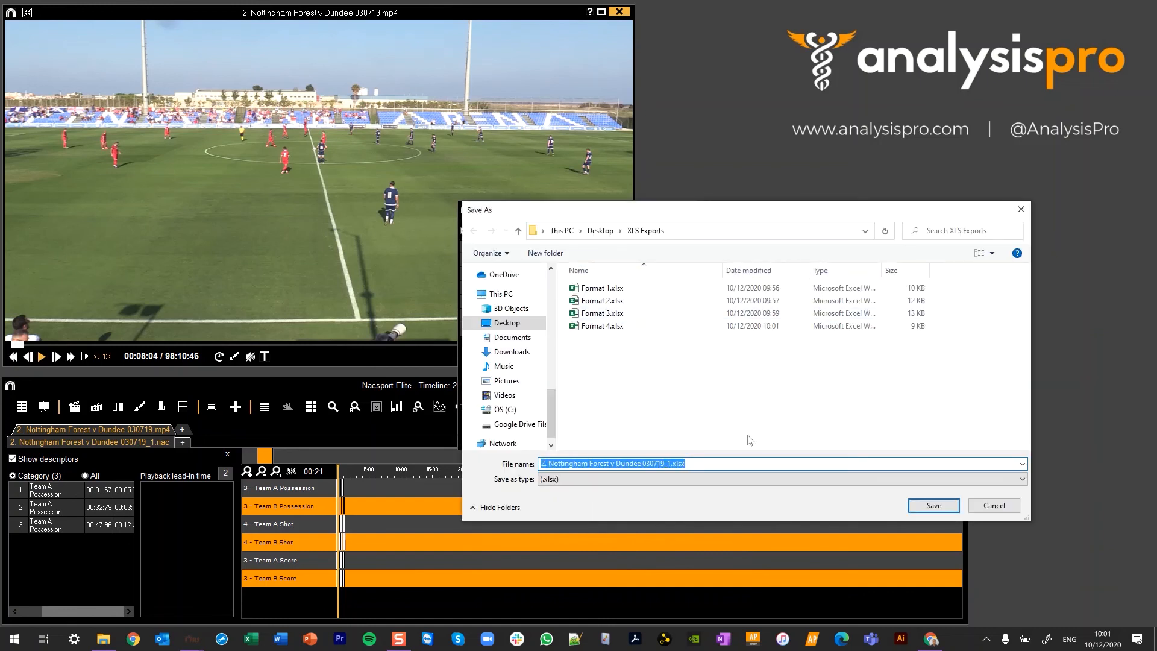
- Name the export Format 5 and save it in the XLS Exports folder
text(Format 5)
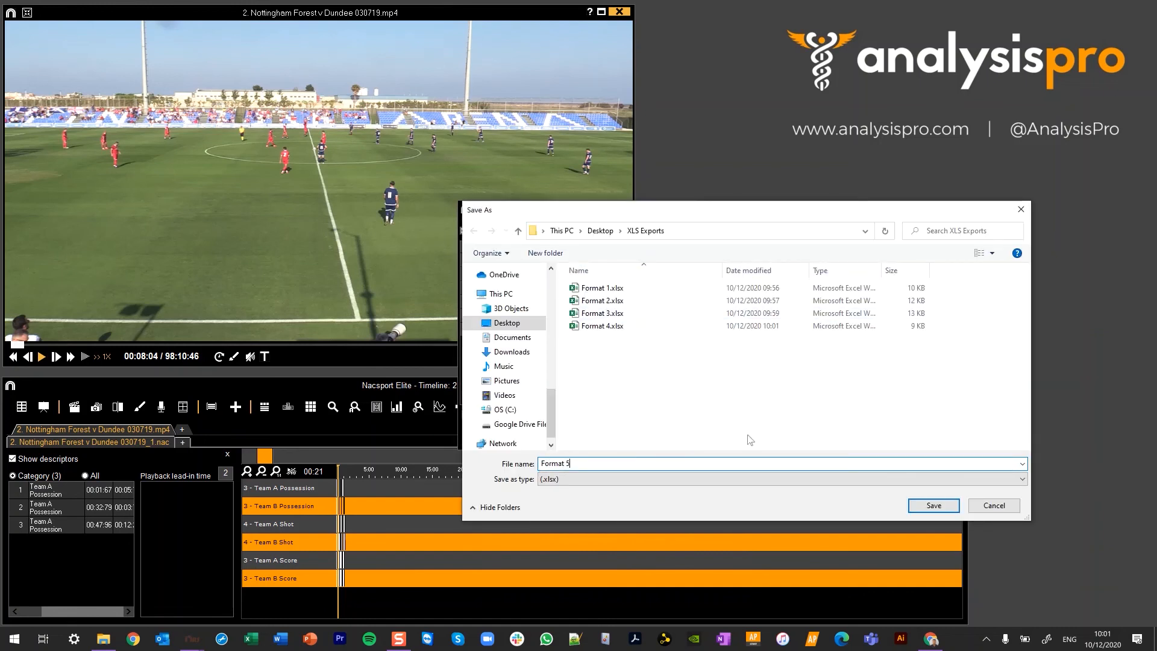
click(933, 505)
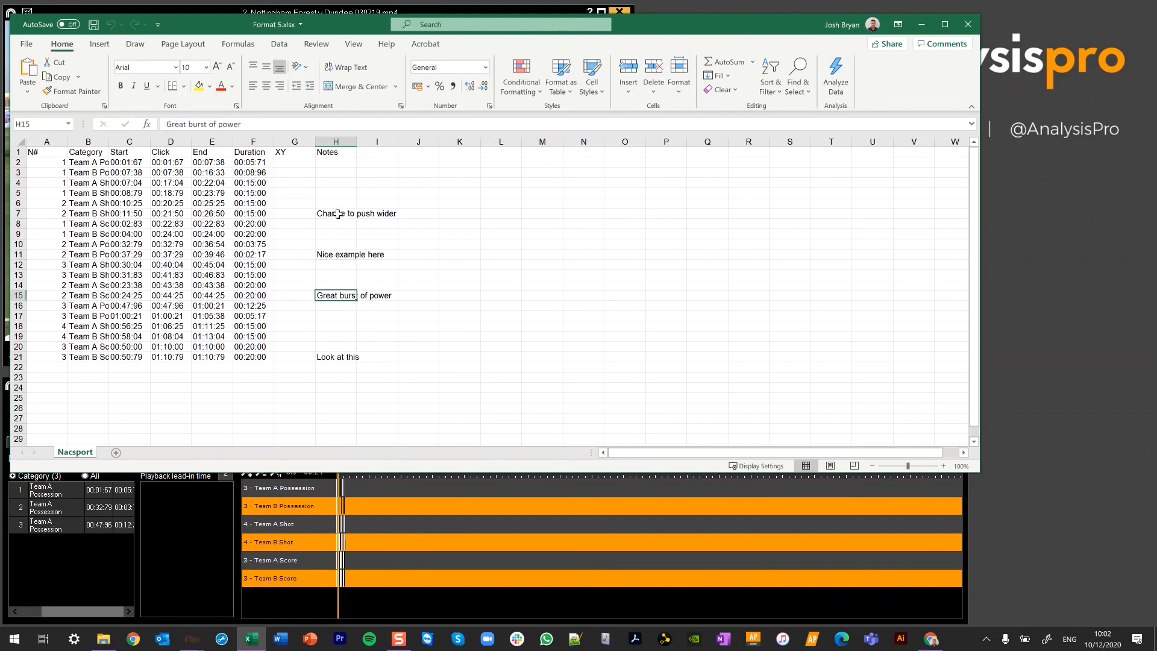
- Select the note 'Great burst of power' in H15 of the Notes column
click(357, 357)
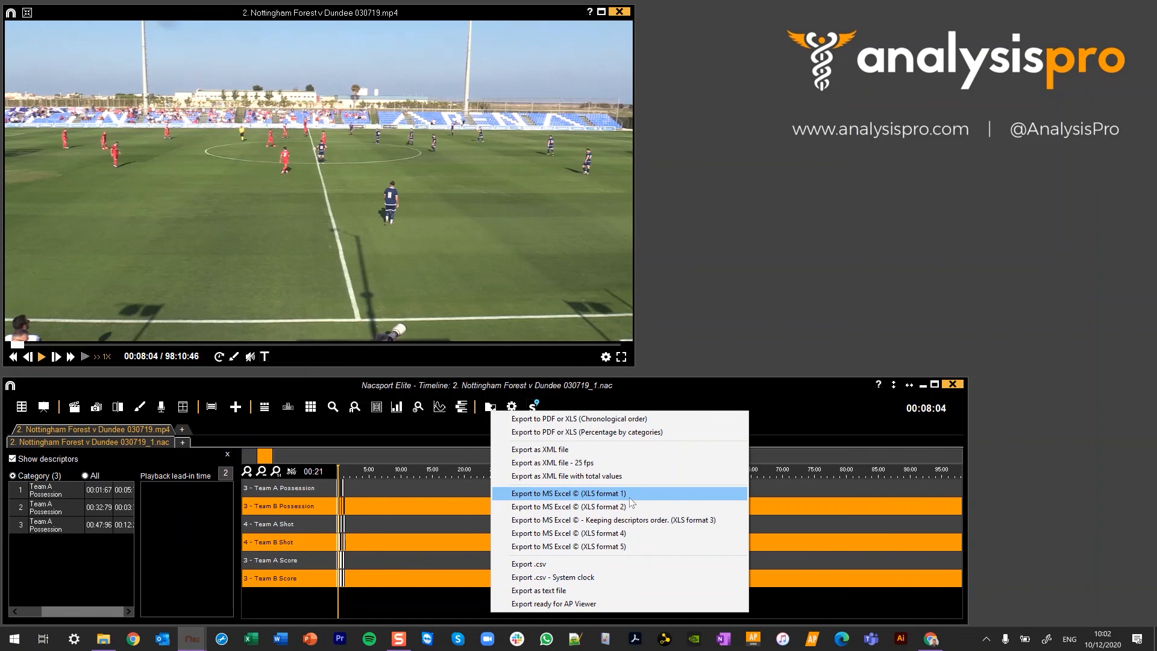
mouse_move(624, 553)
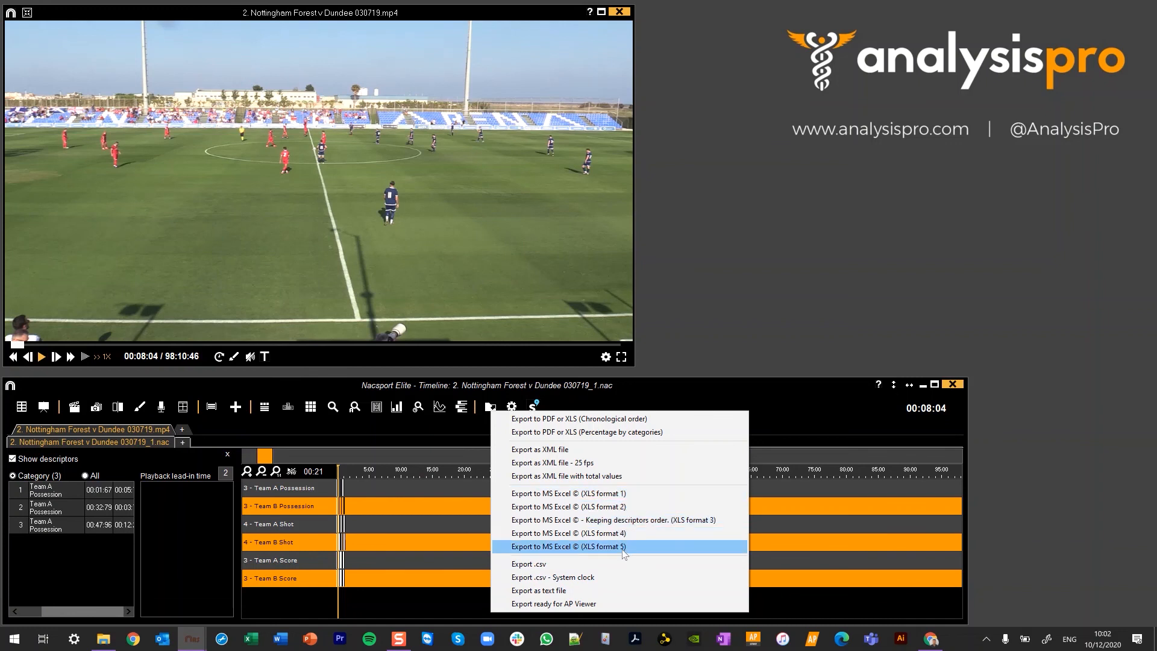
mouse_move(639, 546)
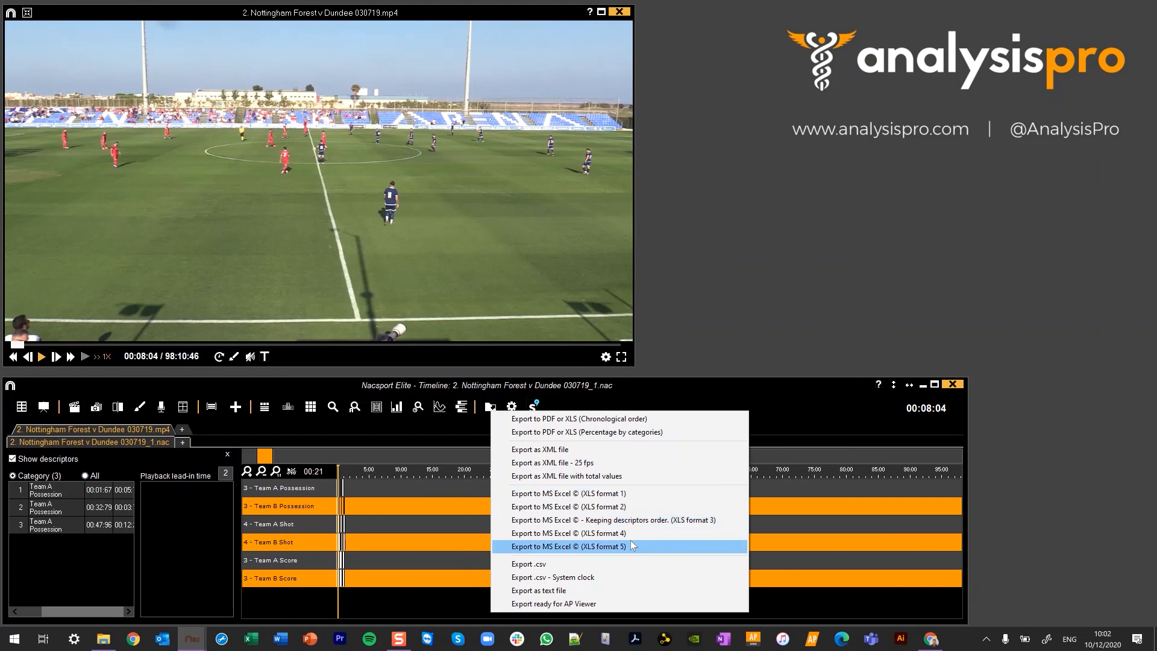